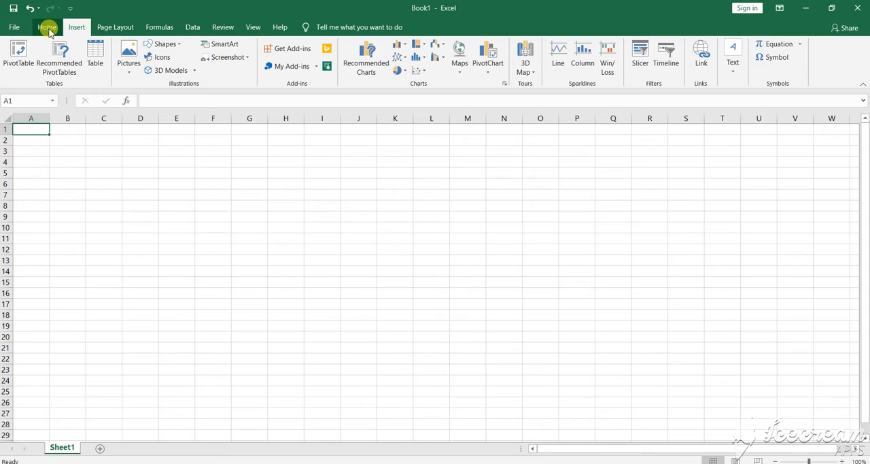
Step: Open the Insert Hyperlink dialog for cell A1 via Insert > Link
left_click(47, 27)
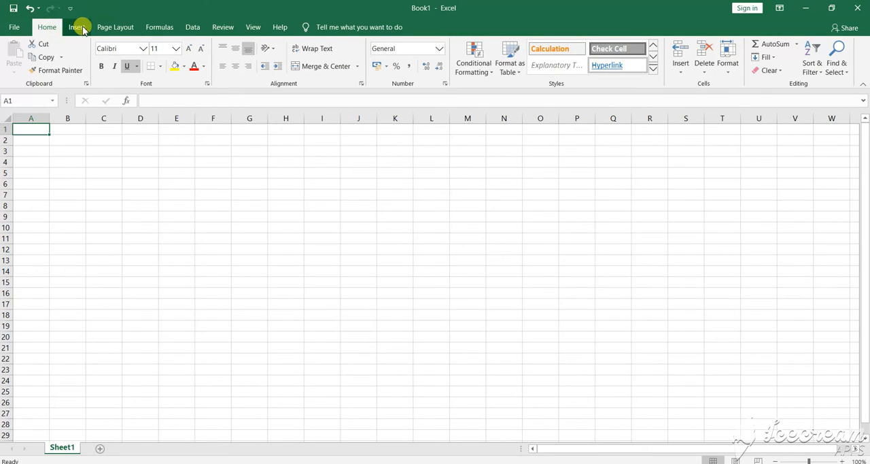
left_click(76, 27)
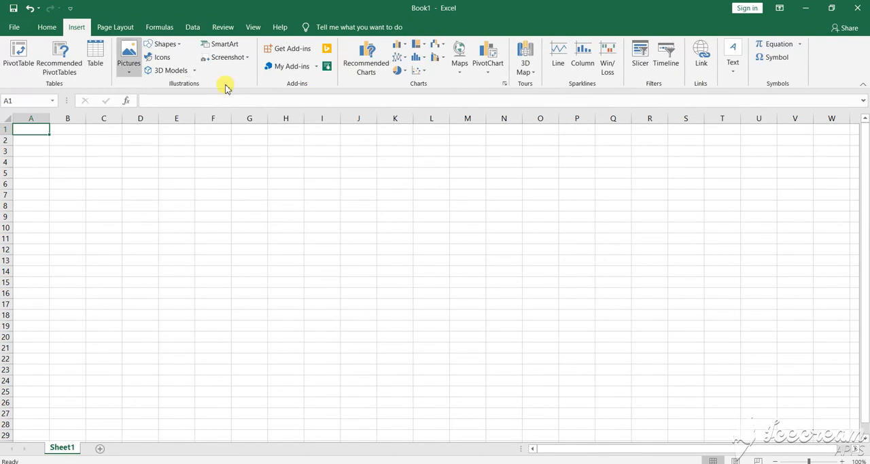
mouse_move(700, 57)
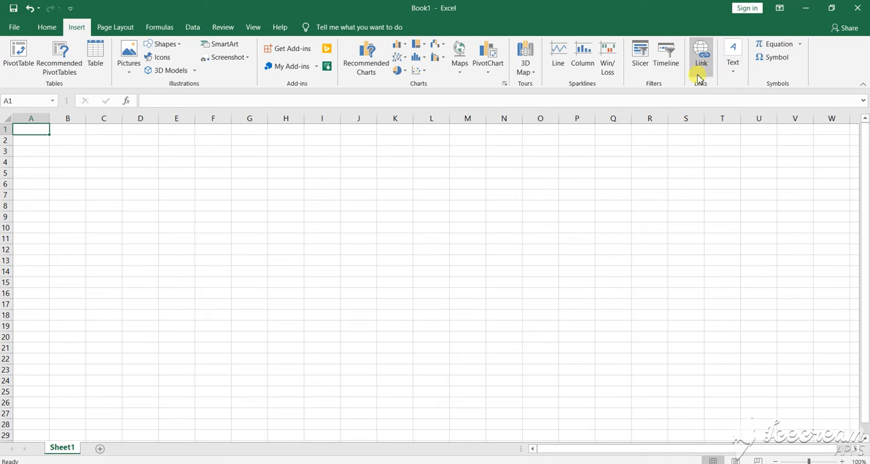
left_click(701, 53)
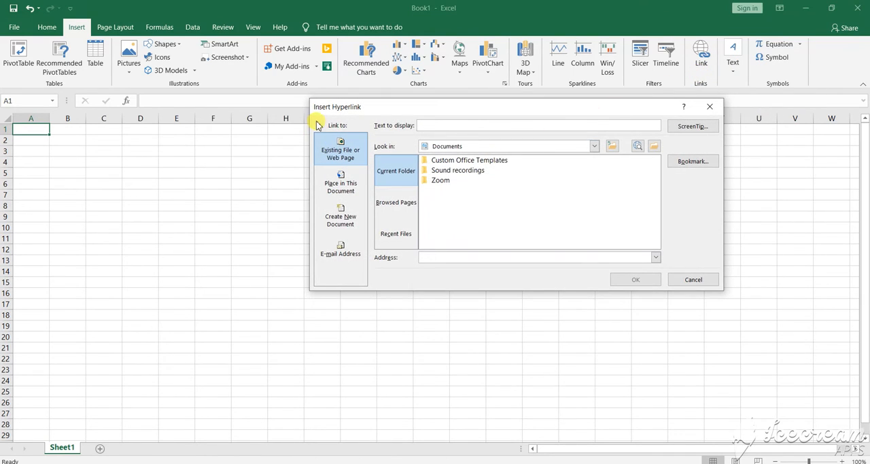
mouse_move(493, 279)
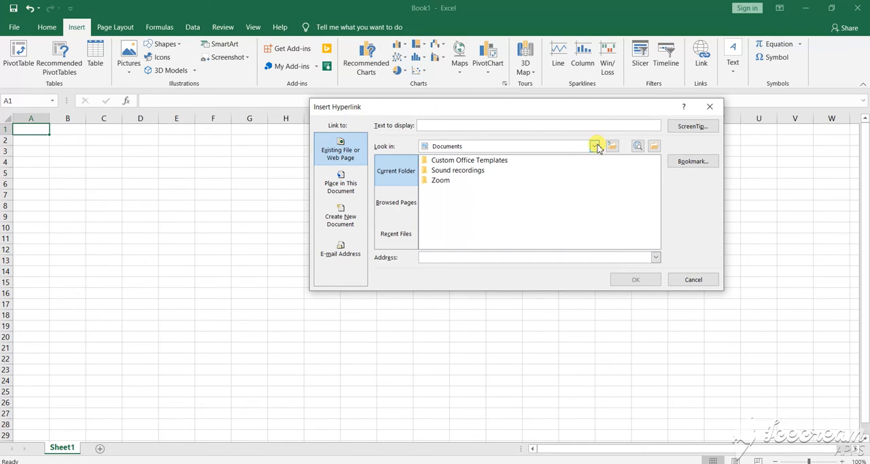
Step: Browse from drive C into the Class X presentations folder
left_click(595, 146)
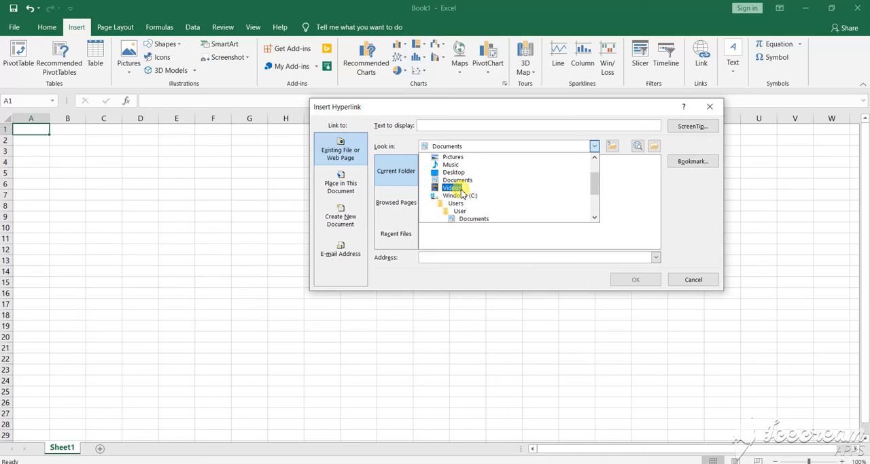
left_click(460, 195)
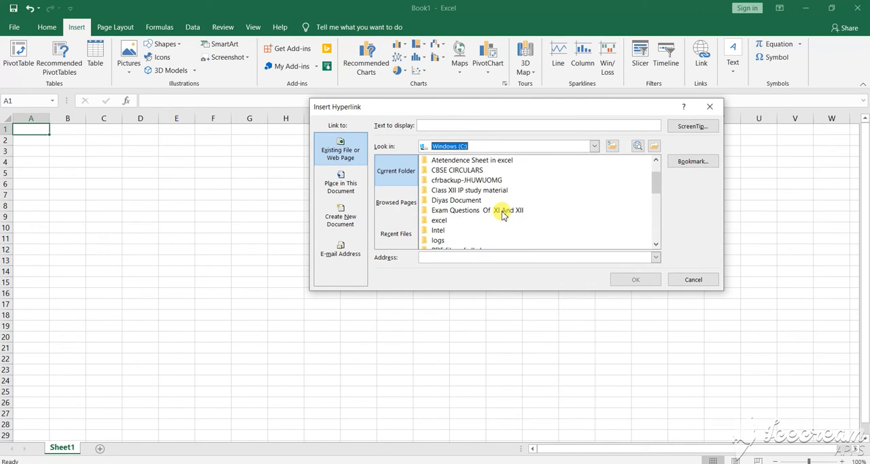
scroll("down", 3)
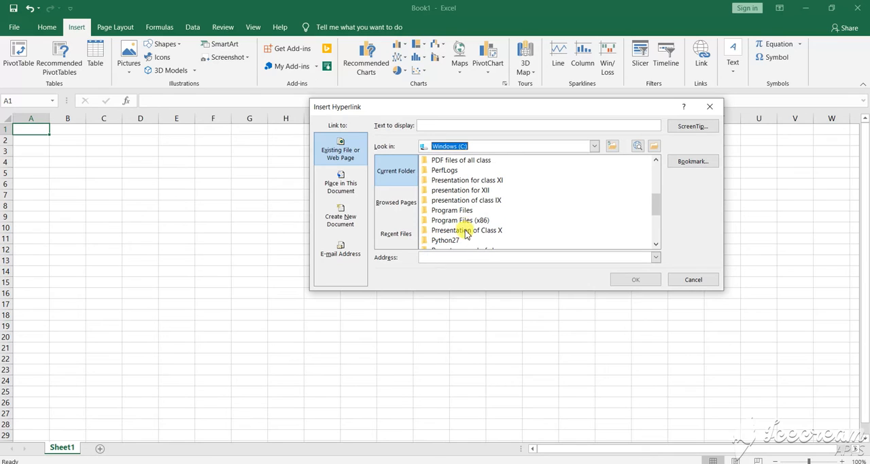
double_click(466, 230)
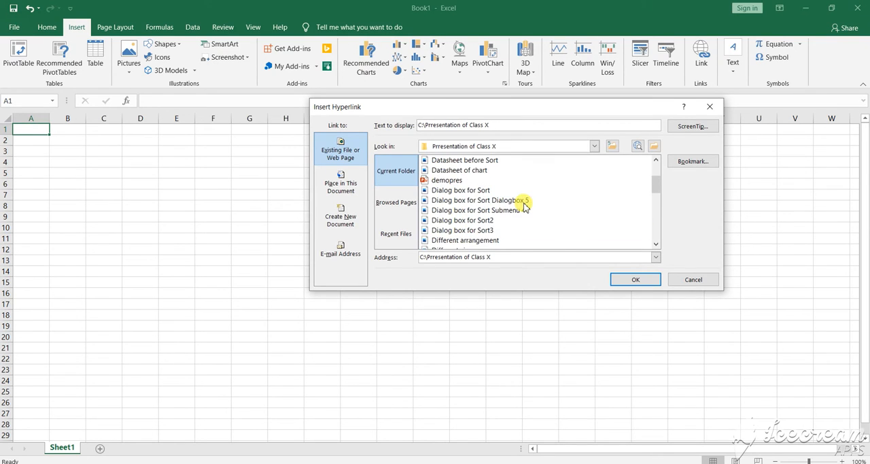
Step: Link A1 to the 'Spreadsheet Sharing worksheet Data Part 12' presentation
scroll("down", 3)
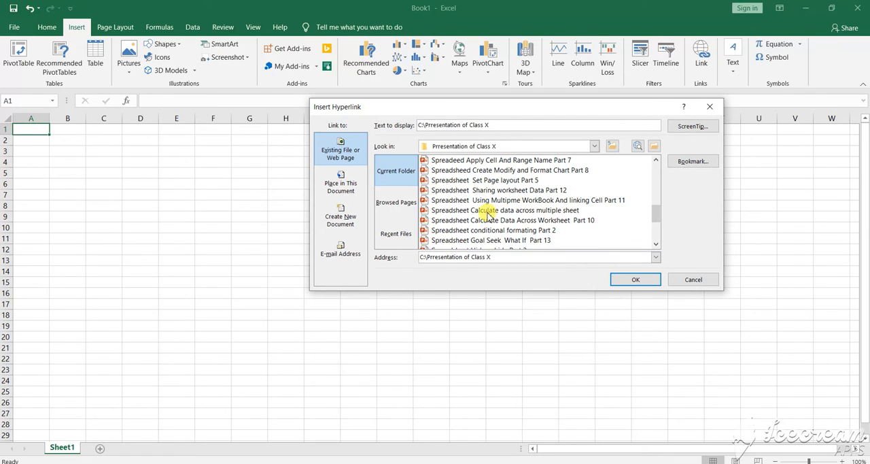
mouse_move(508, 193)
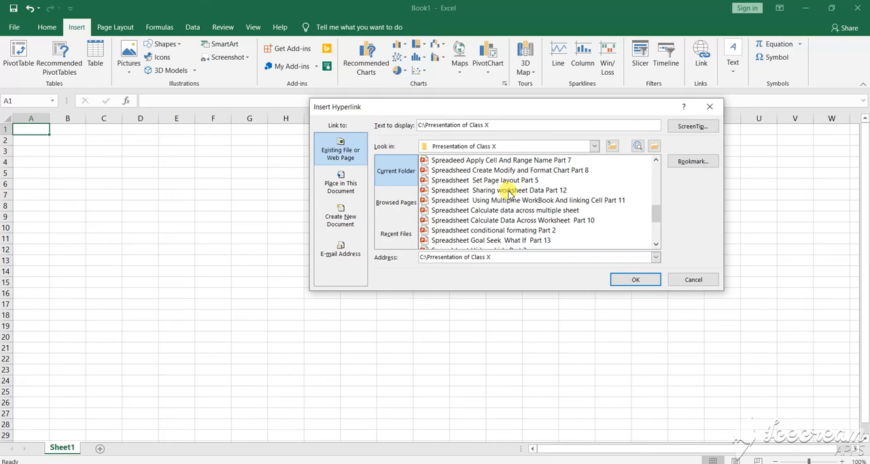
left_click(498, 189)
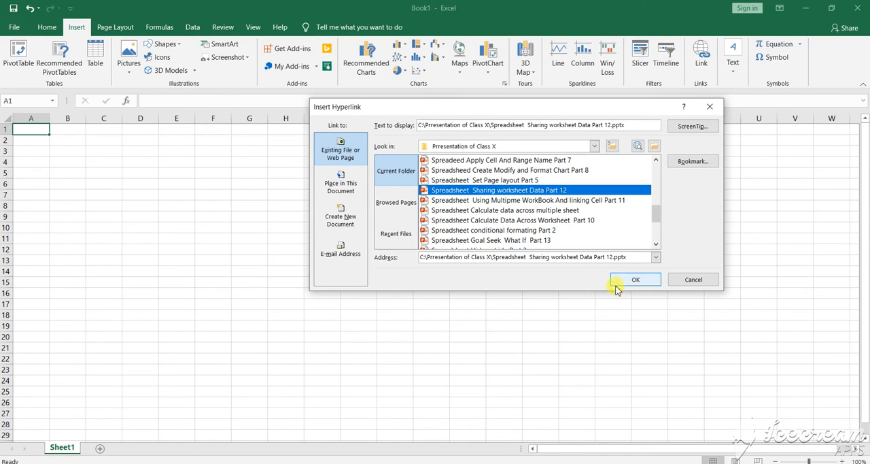
left_click(635, 279)
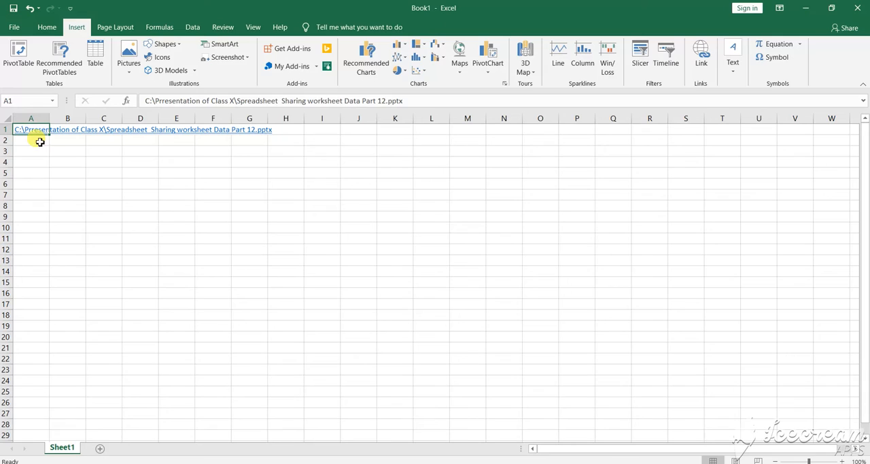
mouse_move(260, 130)
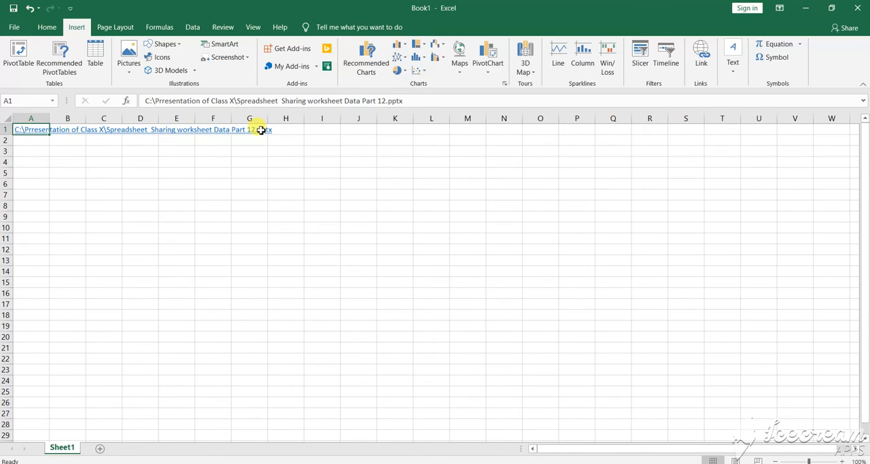
mouse_move(74, 145)
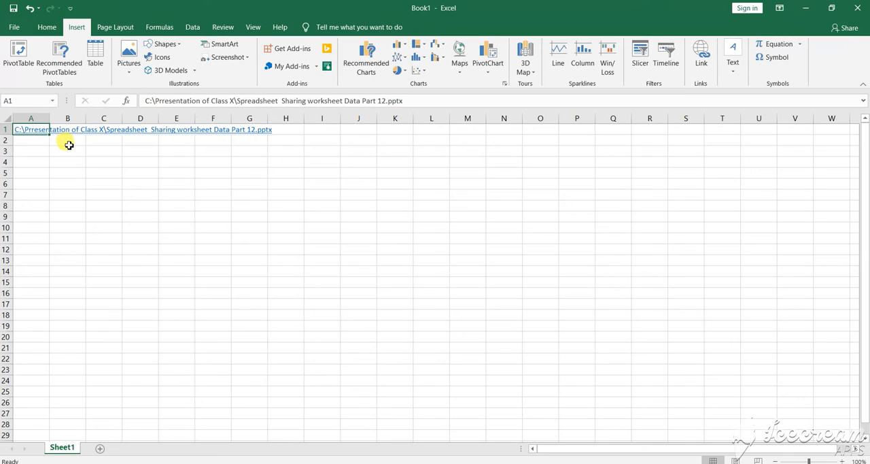
mouse_move(74, 145)
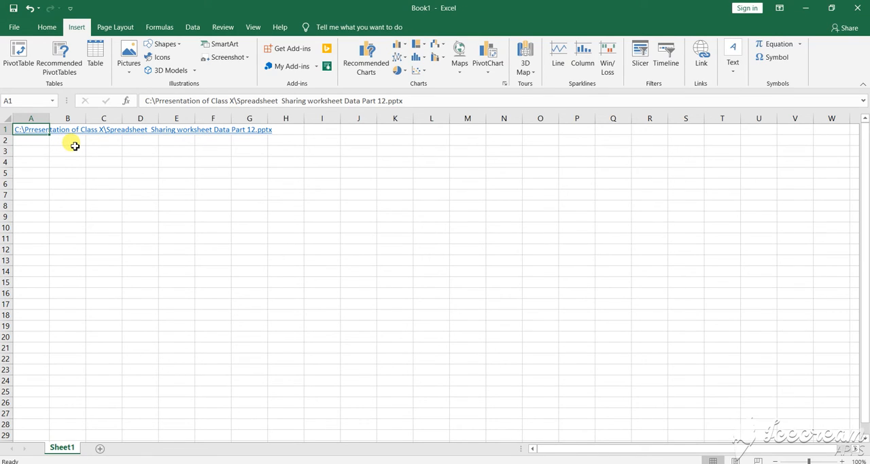
mouse_move(90, 146)
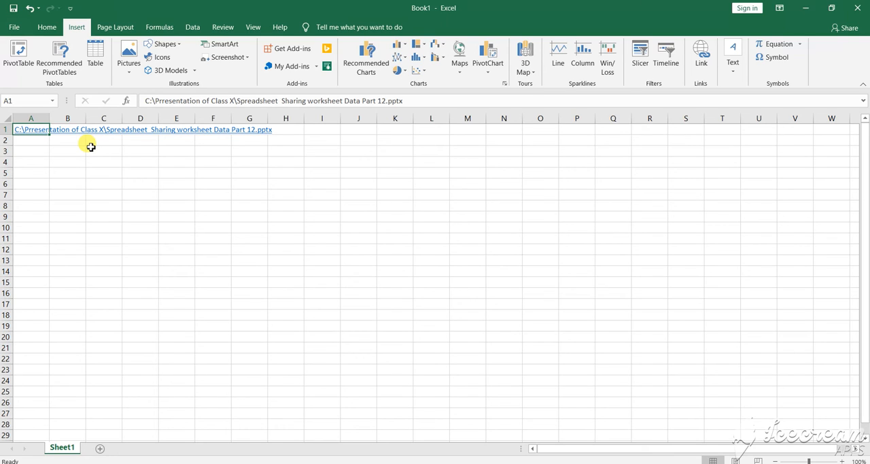
mouse_move(112, 159)
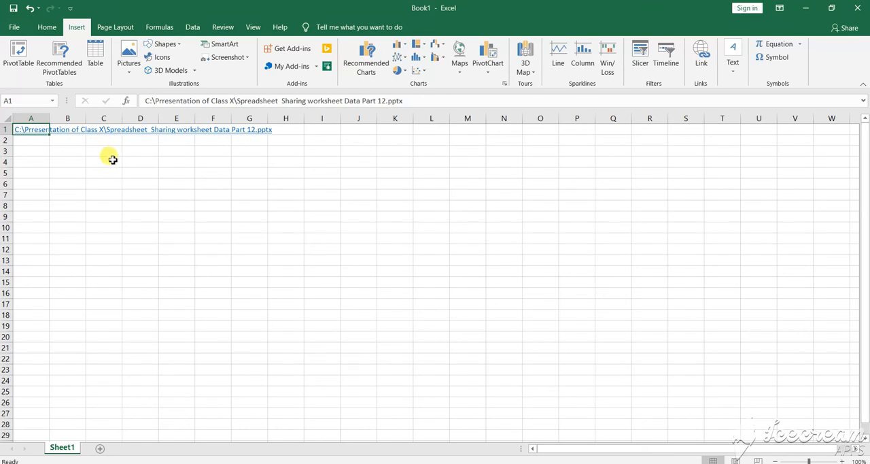
mouse_move(134, 193)
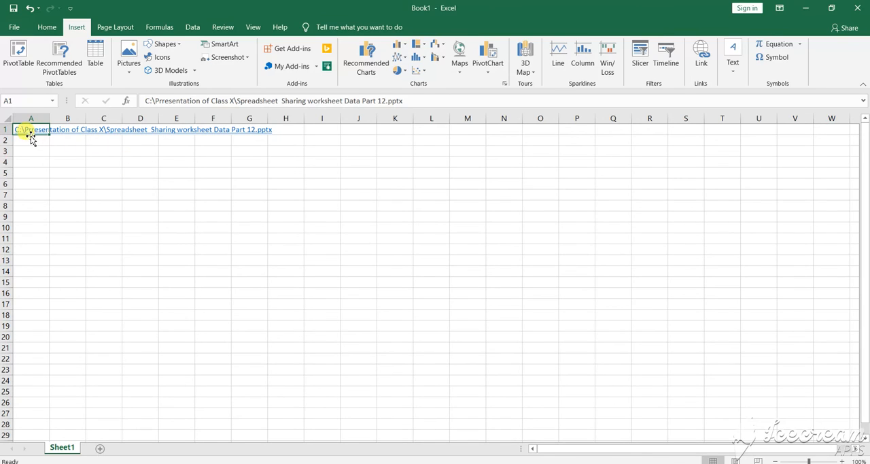
mouse_move(30, 129)
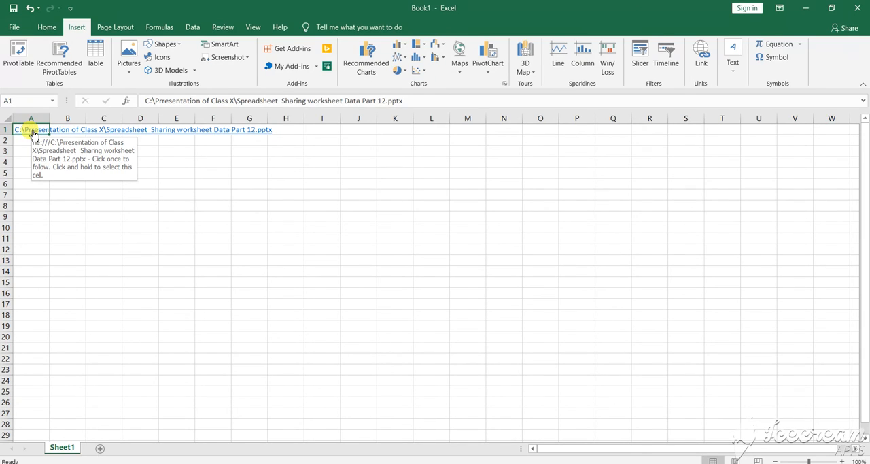